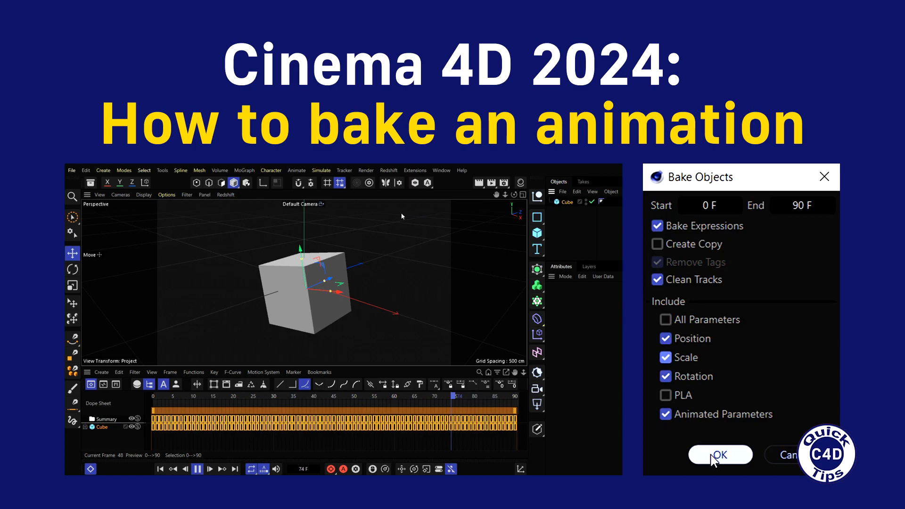
Step: Add a default 200 cm cube to the empty scene and start timeline playback
left_click(720, 454)
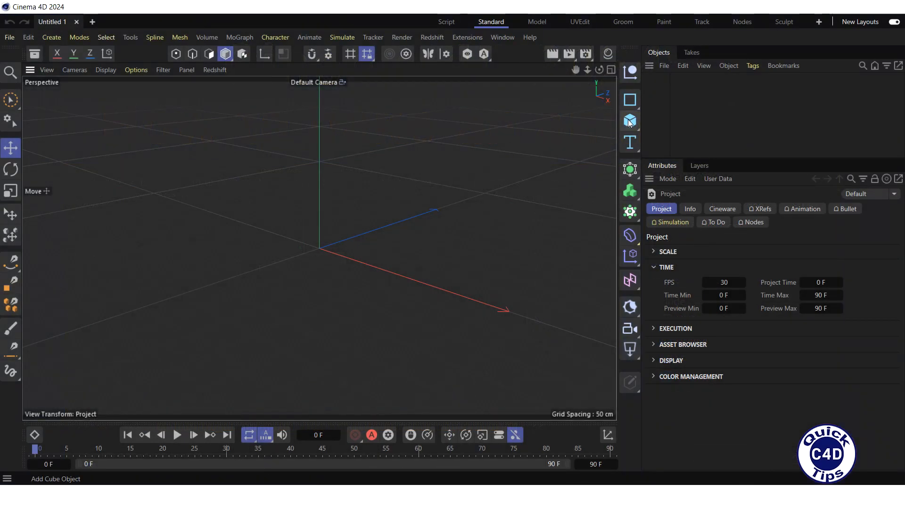
left_click(630, 121)
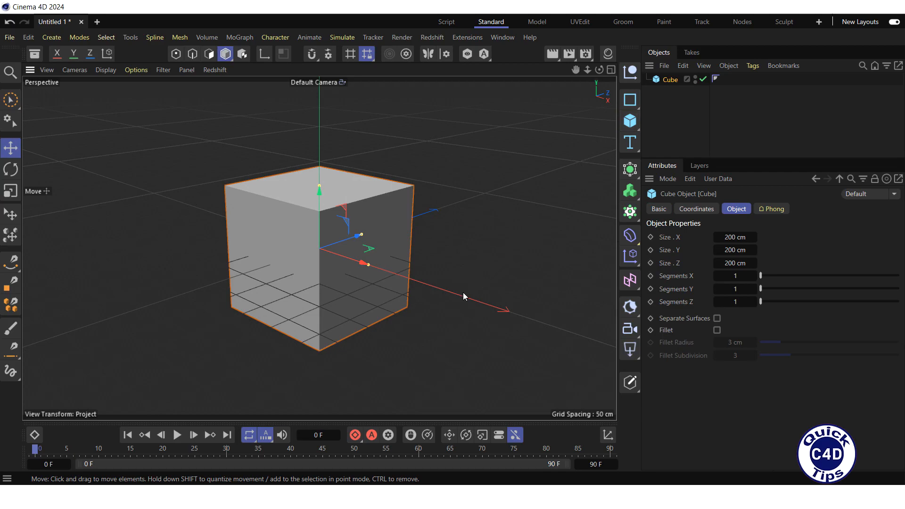
mouse_move(181, 430)
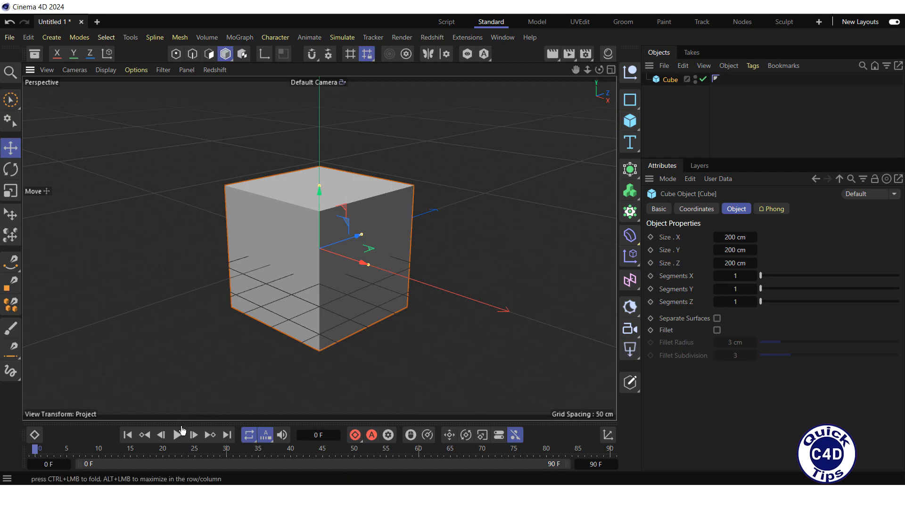
left_click(179, 435)
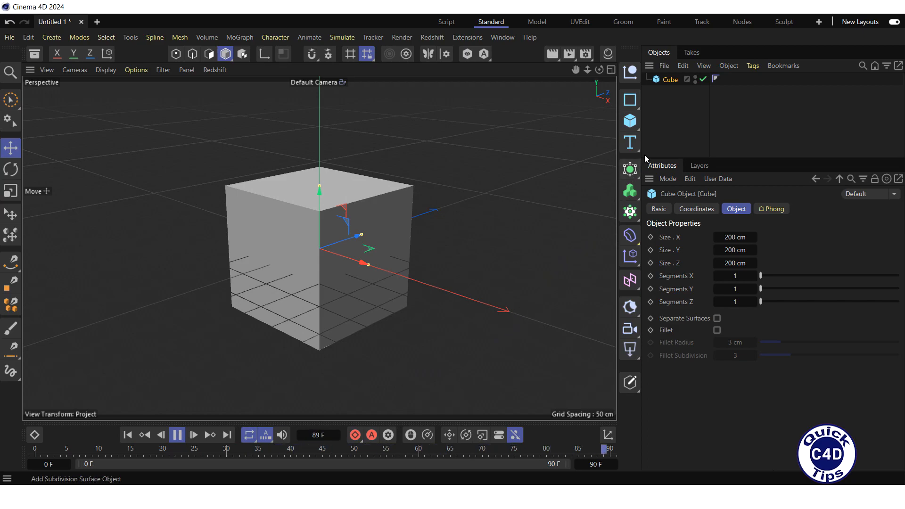
Step: Attach a Vibrate tag to the cube from its Animation Tags menu
right_click(669, 79)
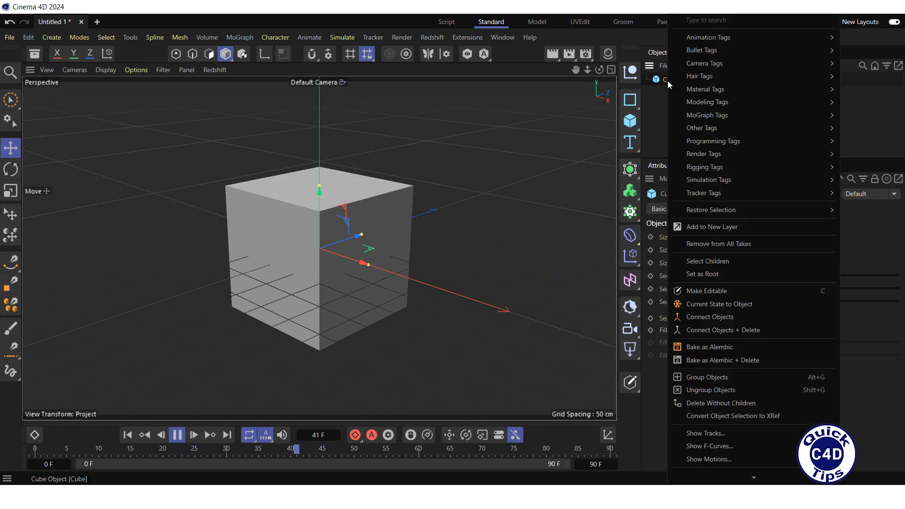
mouse_move(708, 37)
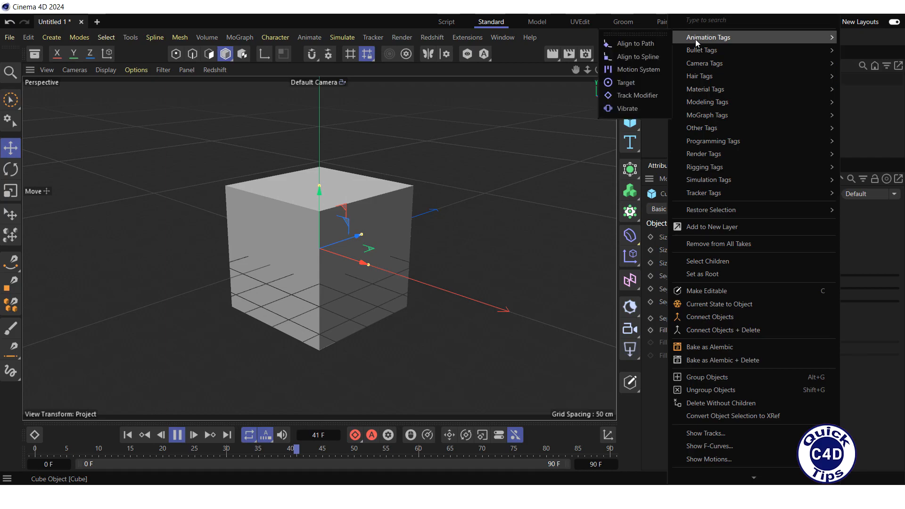
mouse_move(638, 96)
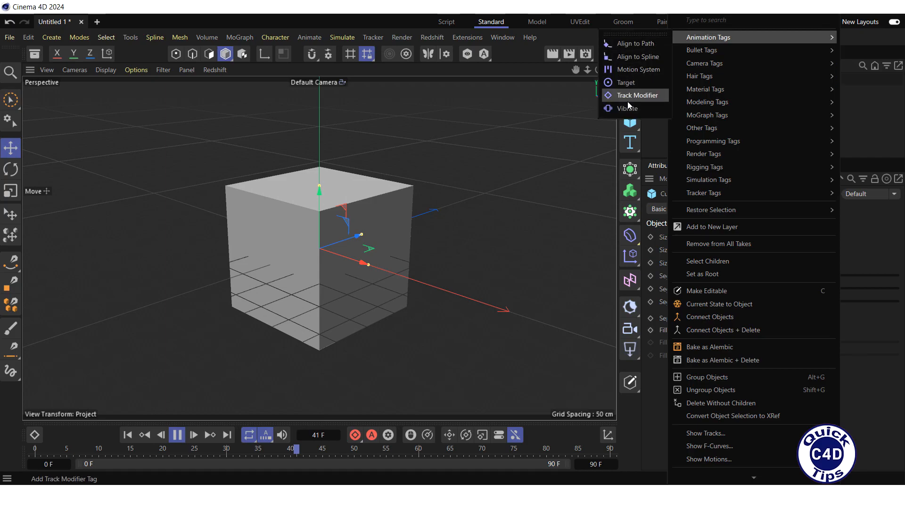
left_click(627, 109)
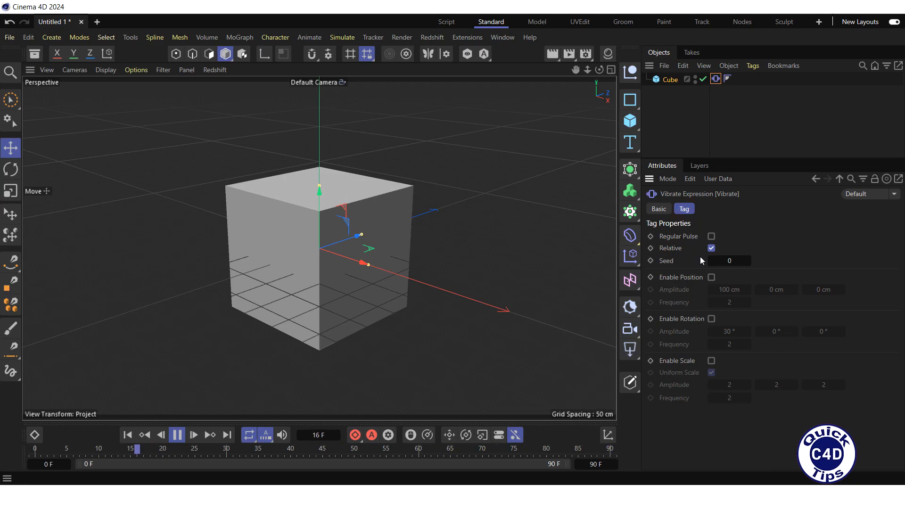
Step: Enable position vibration (100/54/39 cm, frequency 1.42) and rotation vibration (30/37/19°, 1.42)
left_click(711, 278)
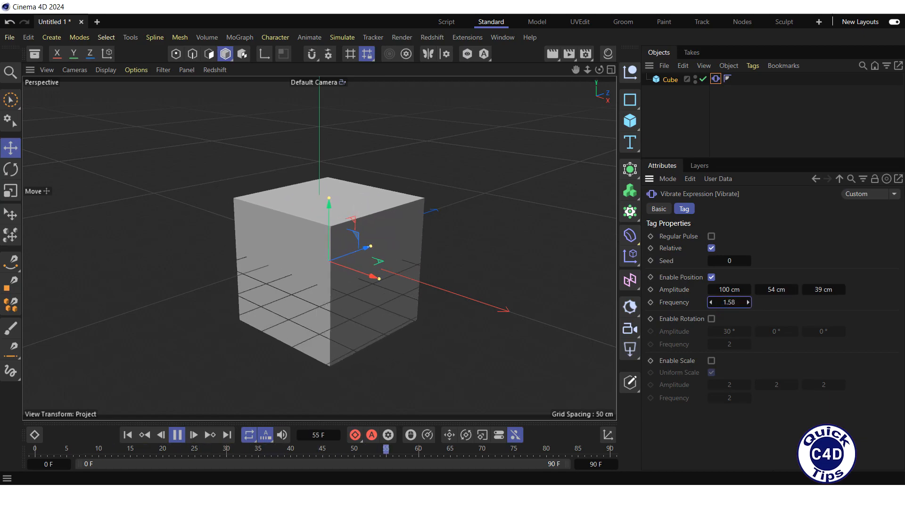
left_click(712, 302)
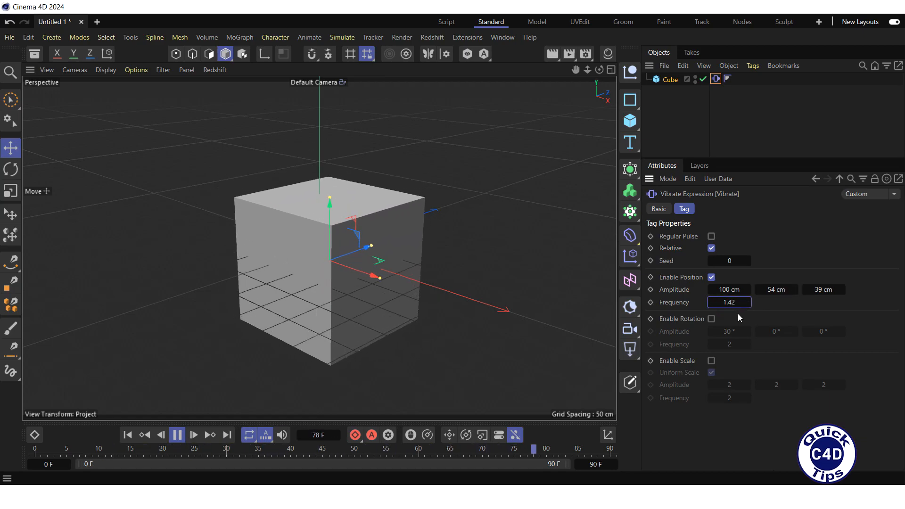
left_click(711, 318)
type("1.42")
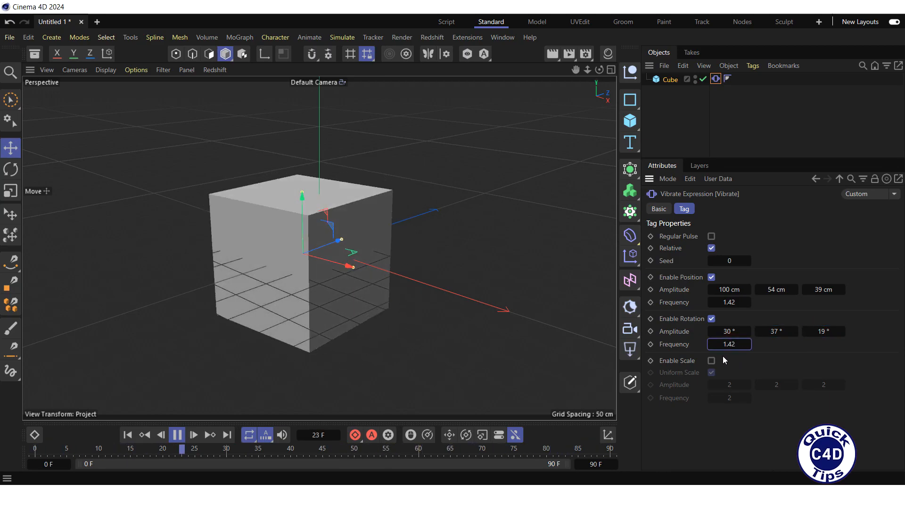
Step: Enable scale vibration with amplitudes 1.83, 1.69, 2 and frequency 1.72
left_click(712, 360)
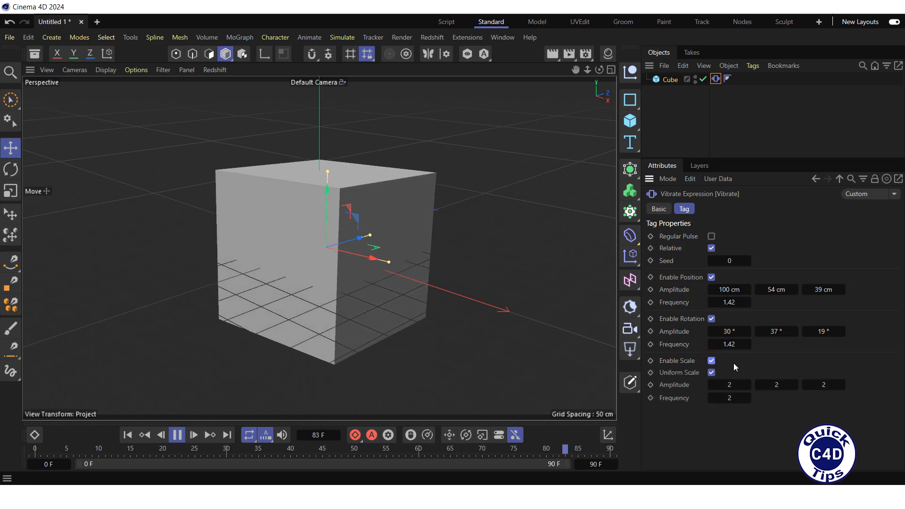
left_click_drag(729, 384, 776, 385)
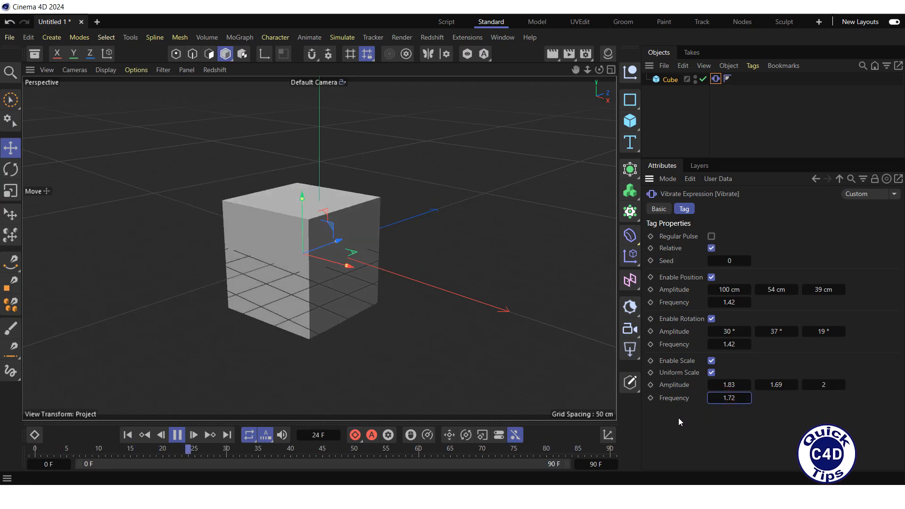
left_click(177, 435)
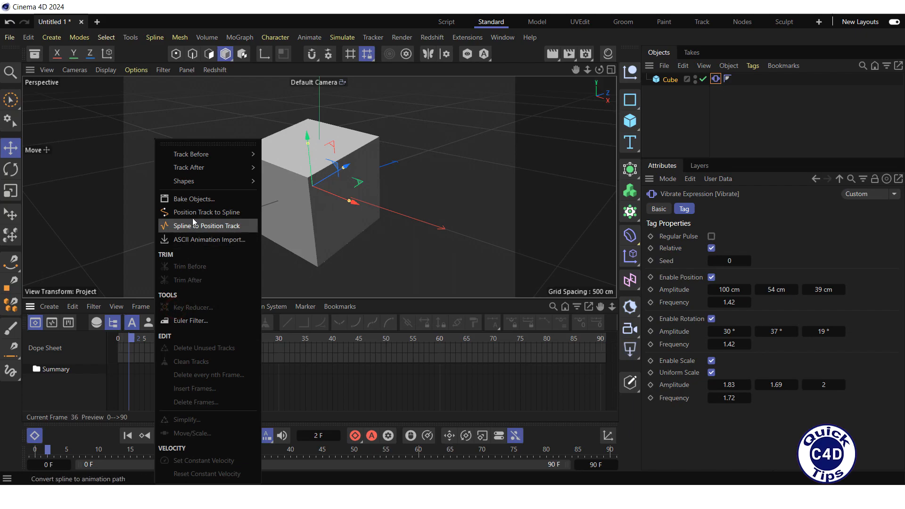
Step: Bring up the Bake Objects dialog for the cube, set to frames 0–90
left_click(195, 199)
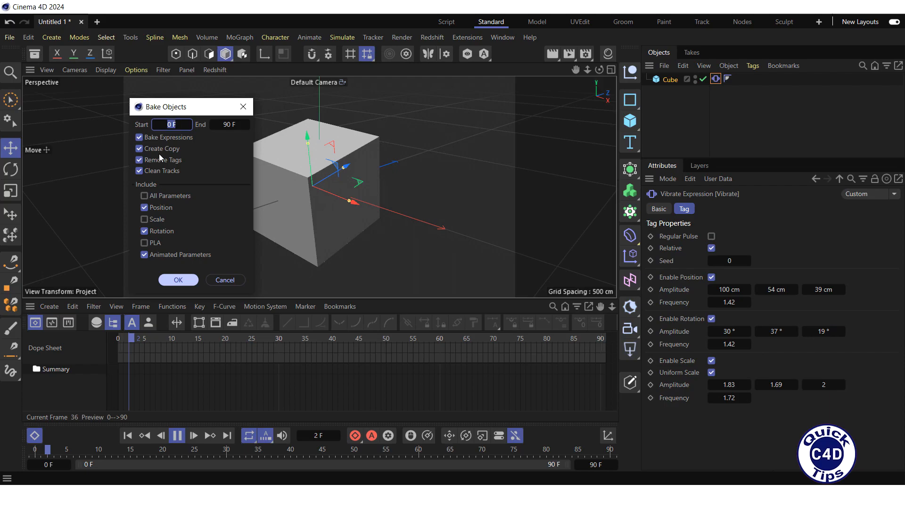
Step: Bake position, rotation and scale for frames 0–90 into keyframes without creating a copy
left_click(138, 149)
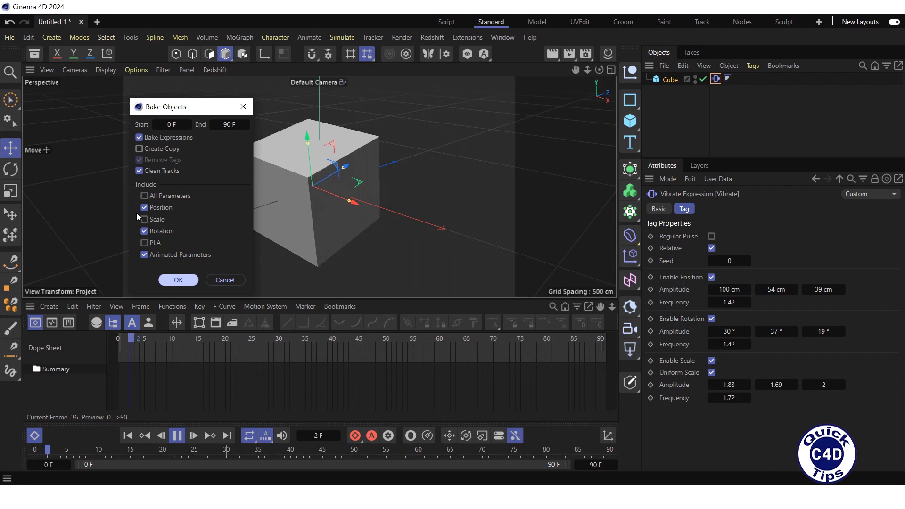
left_click(145, 219)
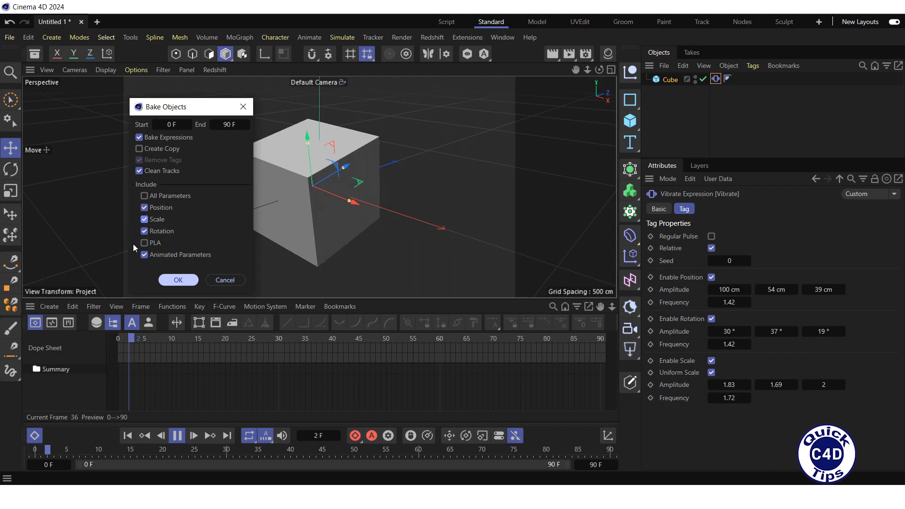
left_click(145, 255)
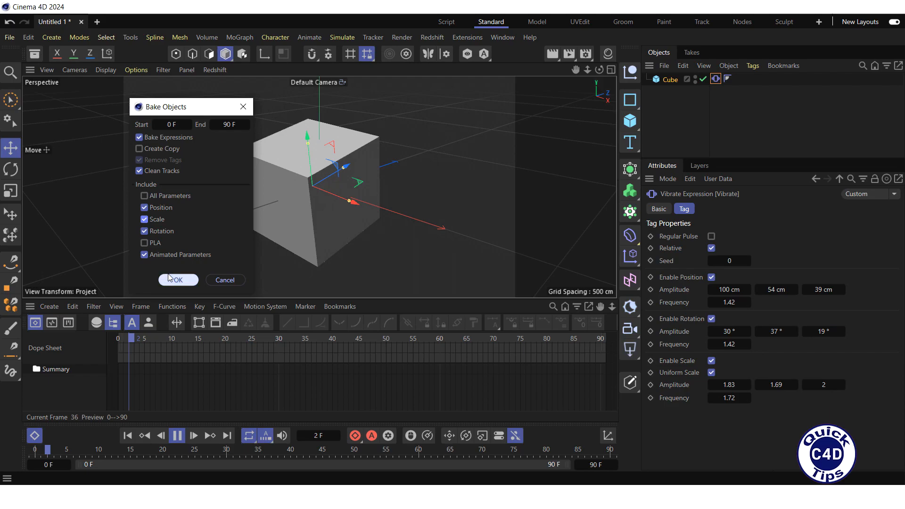
left_click(178, 280)
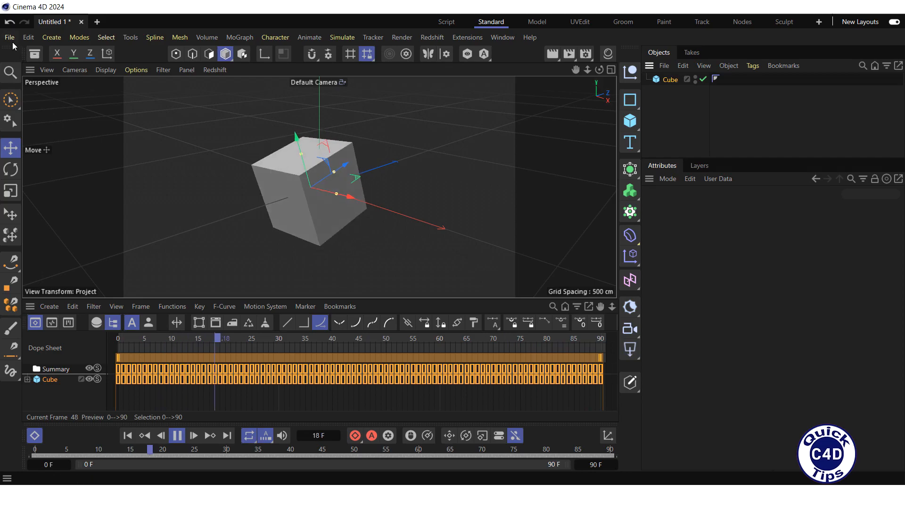
Step: Show the File menu's Save Project as… option for the baked cube animation
left_click(9, 37)
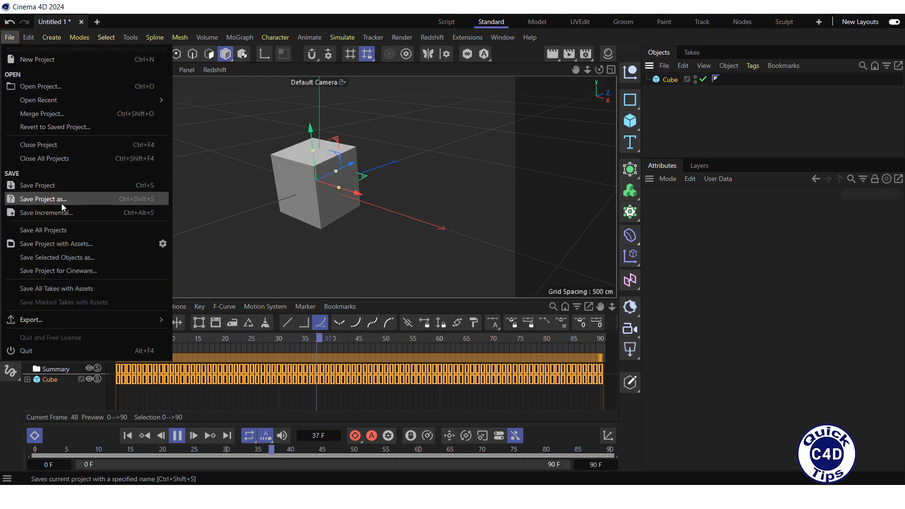